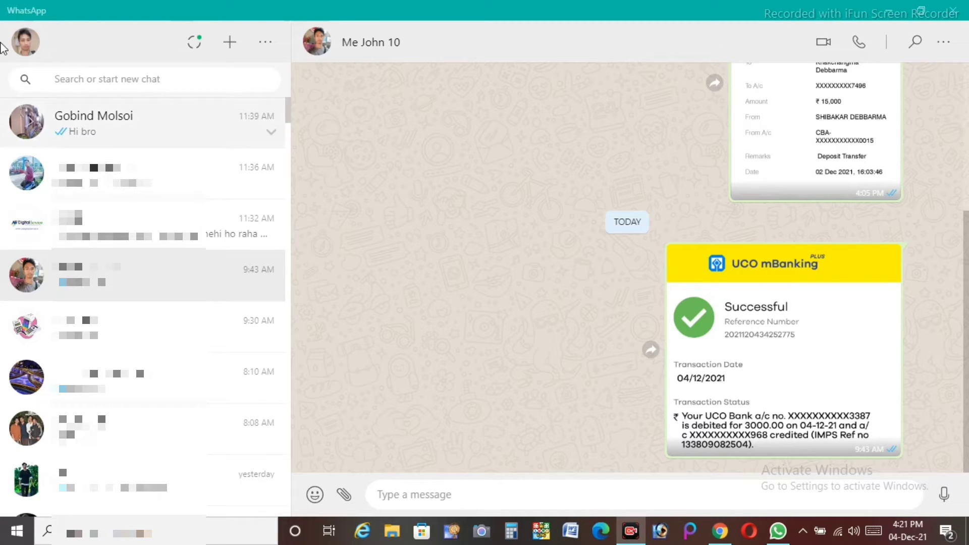
mouse_move(280, 129)
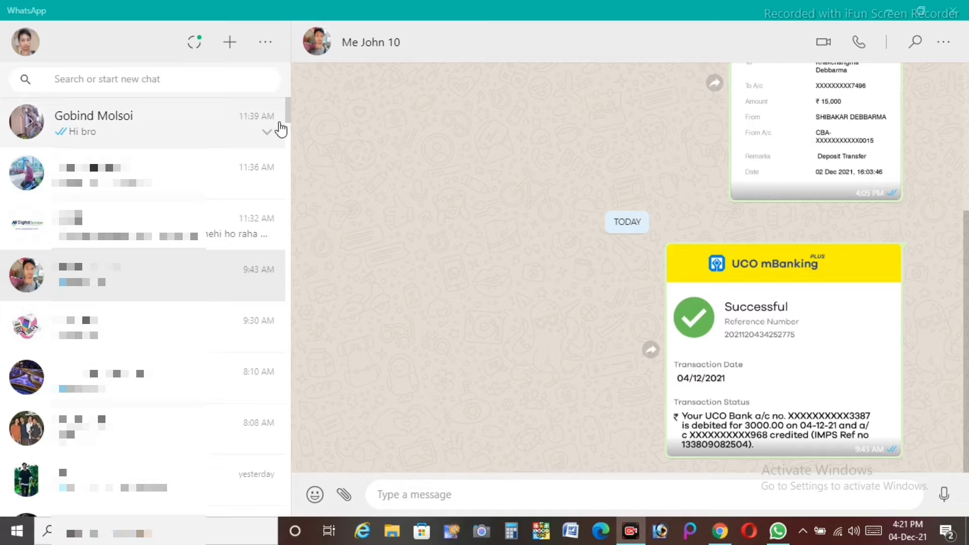
mouse_move(880, 19)
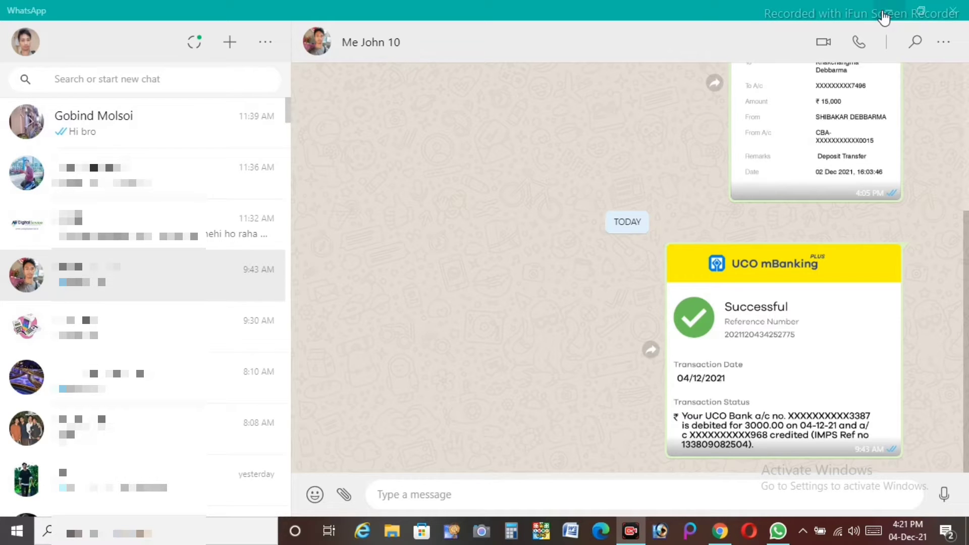
- Minimize the WhatsApp window to the desktop, then restore it from the taskbar
click(777, 529)
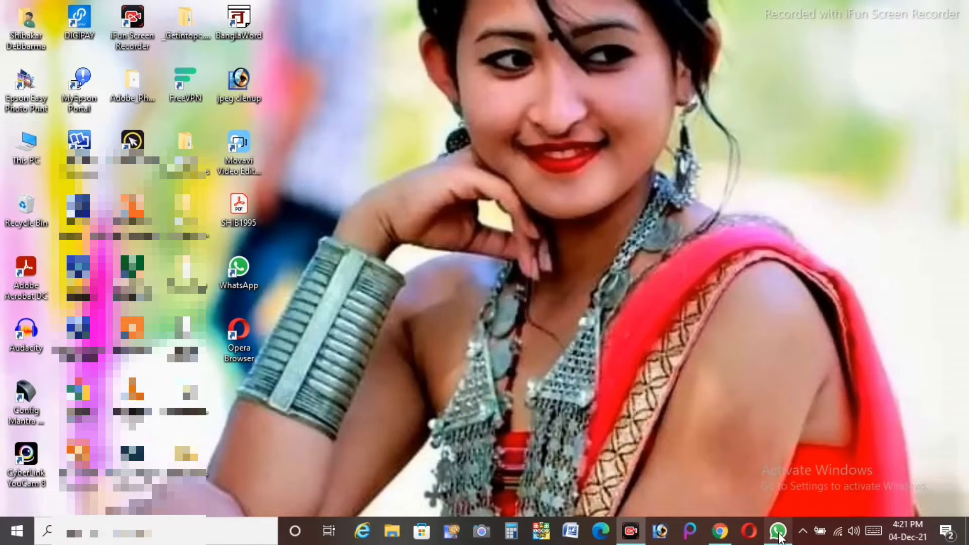
click(778, 530)
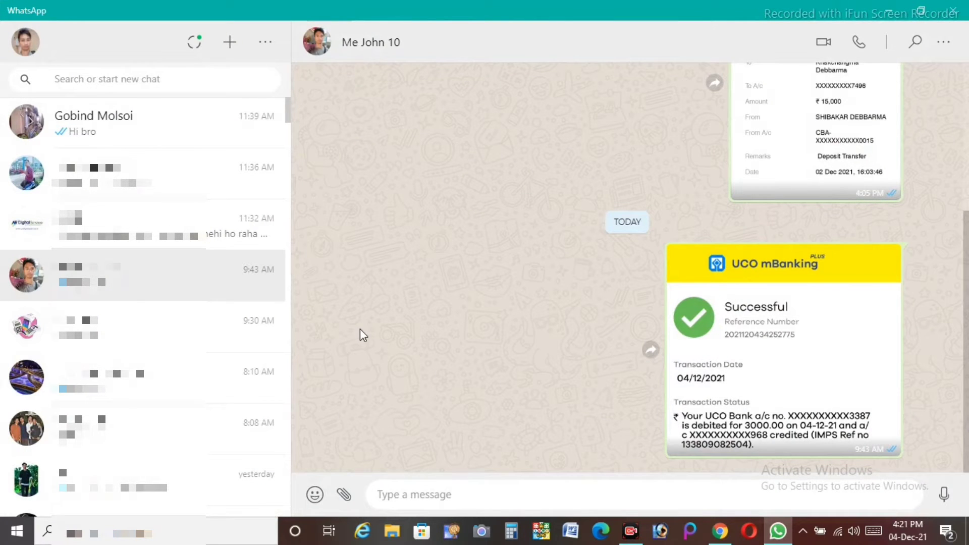
mouse_move(364, 383)
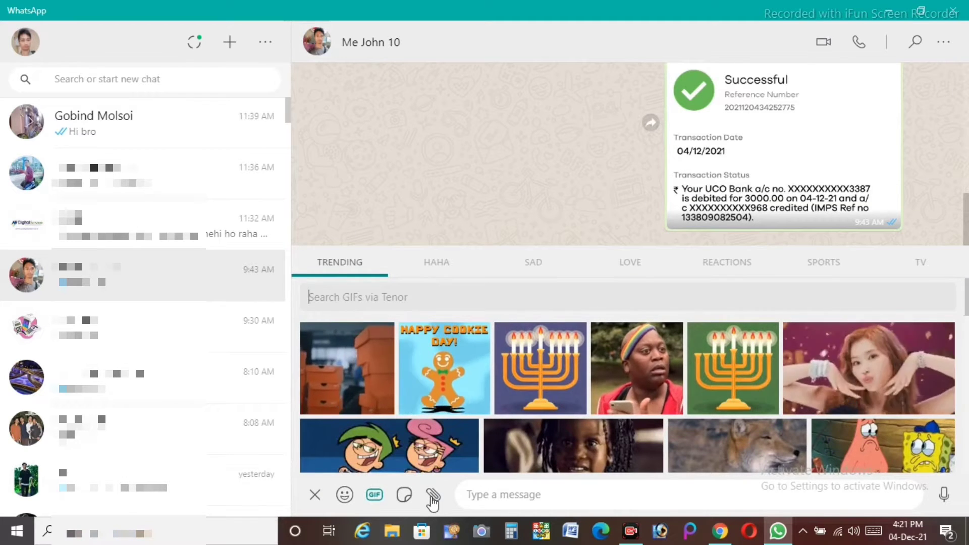
- Choose Photos & Videos from the attachment menu to browse for a photo
click(432, 495)
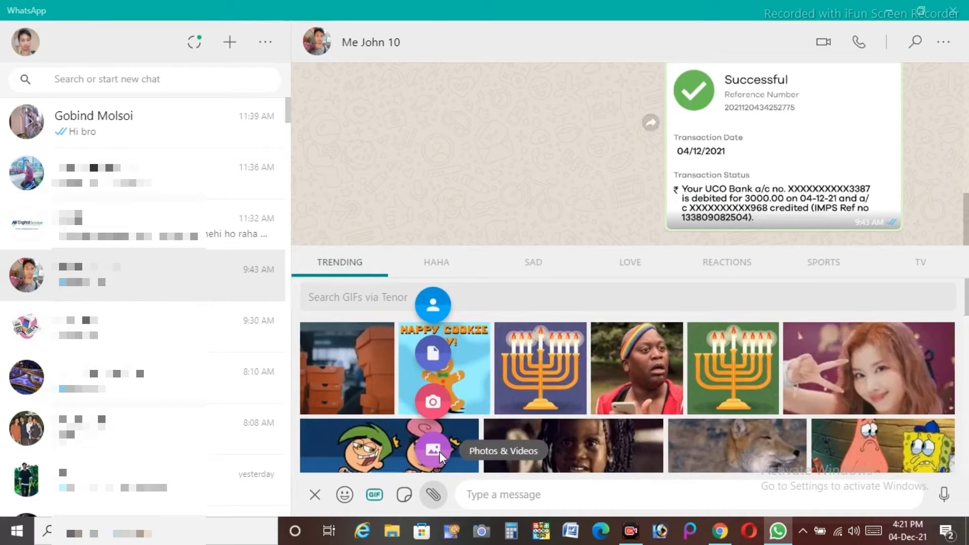
click(432, 449)
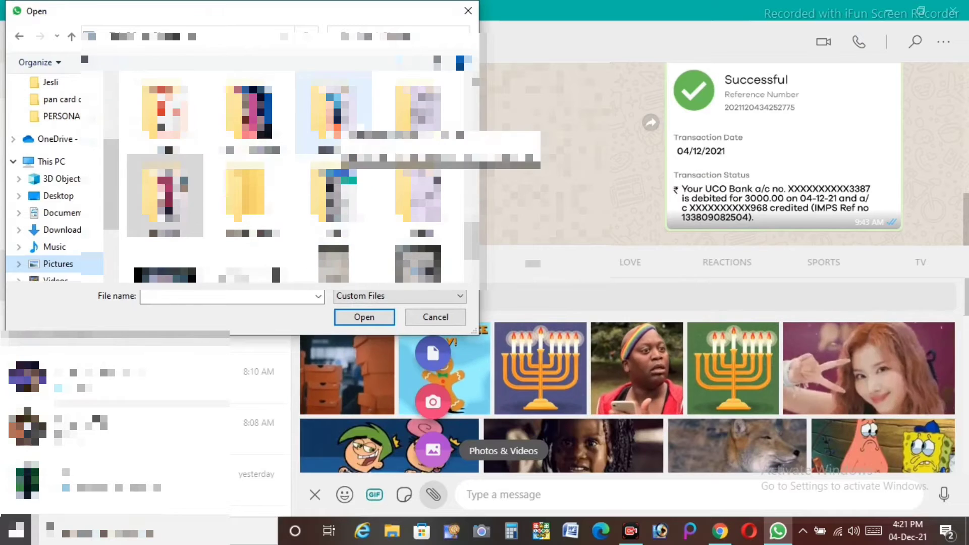
- Open the photos folder and pick the selfie image to attach
scroll(down, 3)
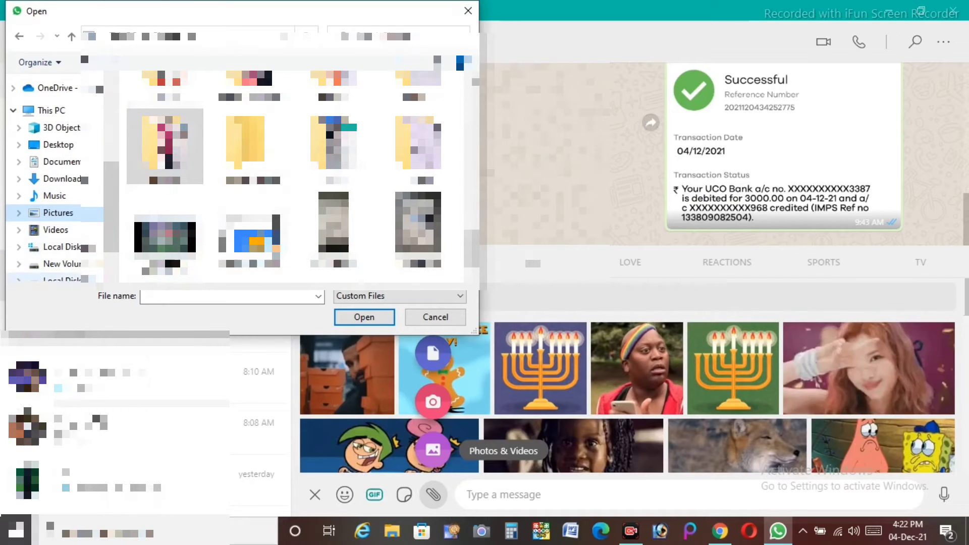
click(58, 264)
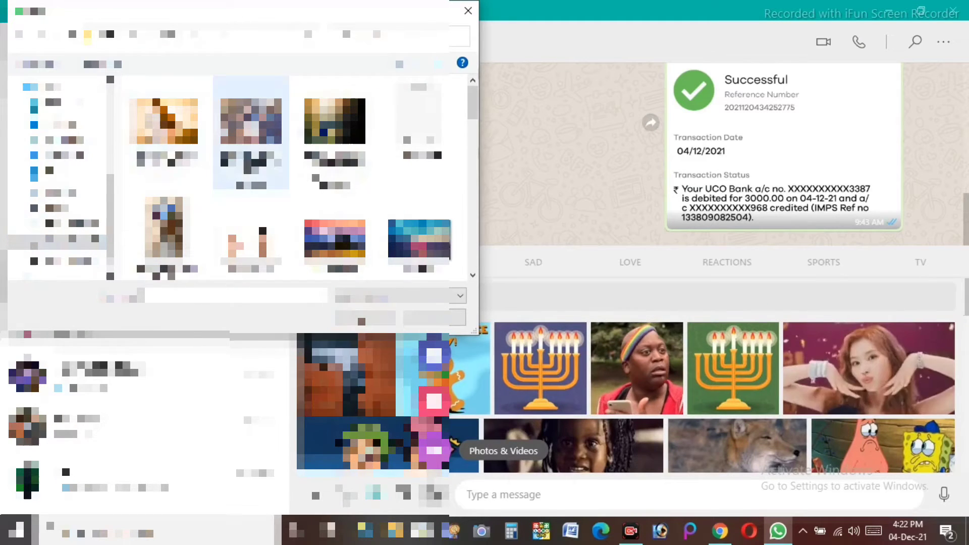
scroll(down, 3)
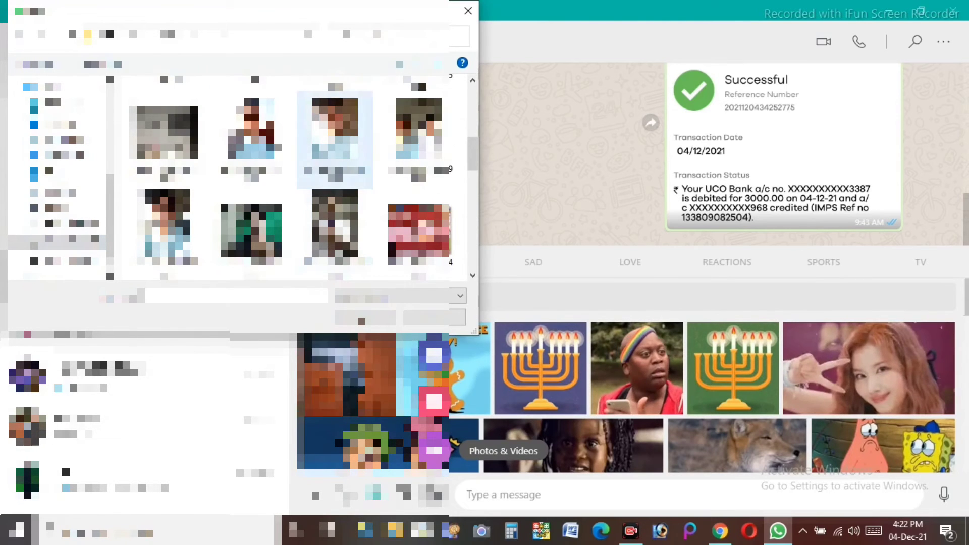
click(251, 131)
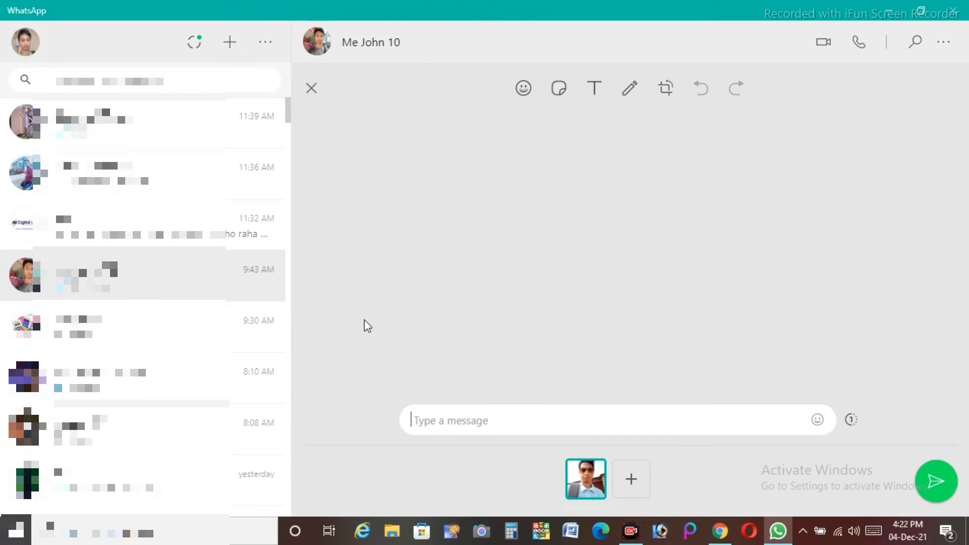
- Add a hand-over-mouth emoji sticker and enlarge it over the face
click(585, 478)
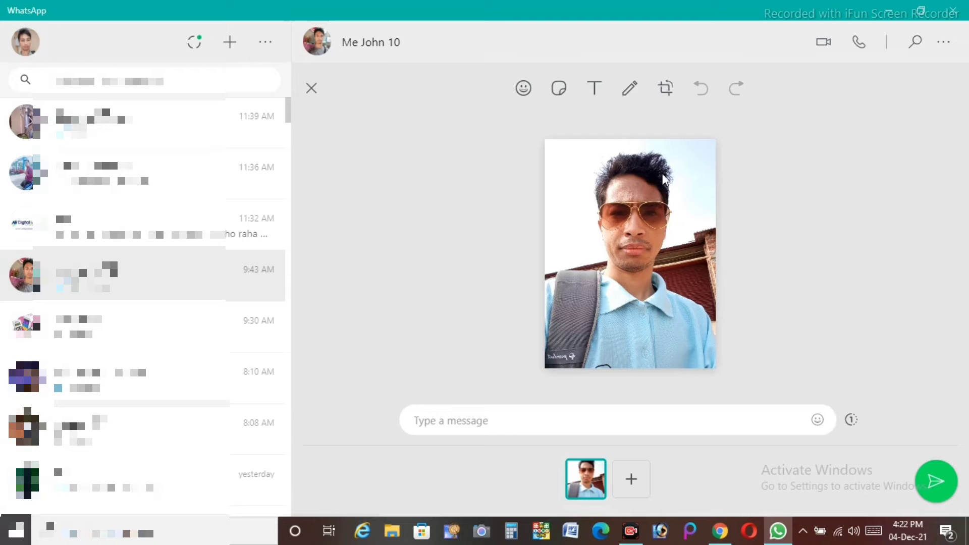
mouse_move(522, 88)
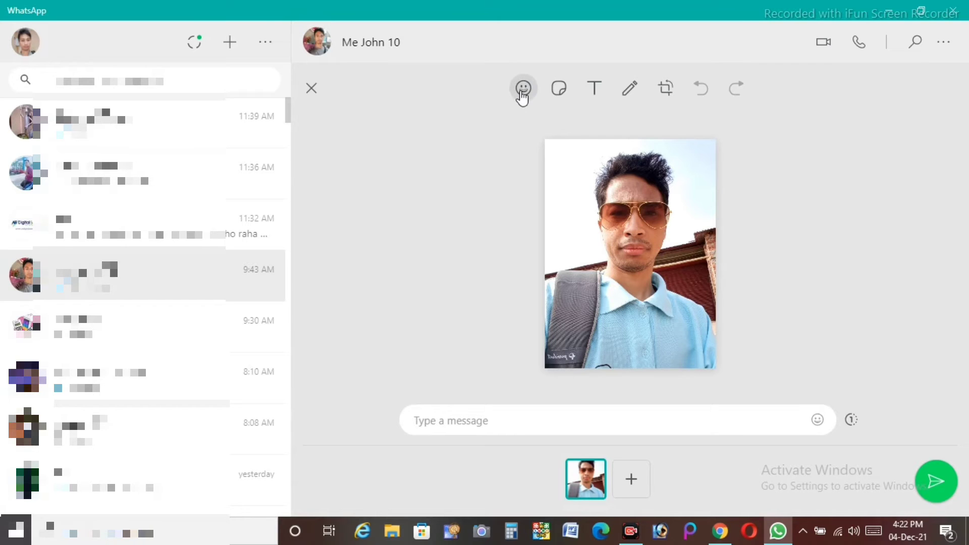
click(524, 87)
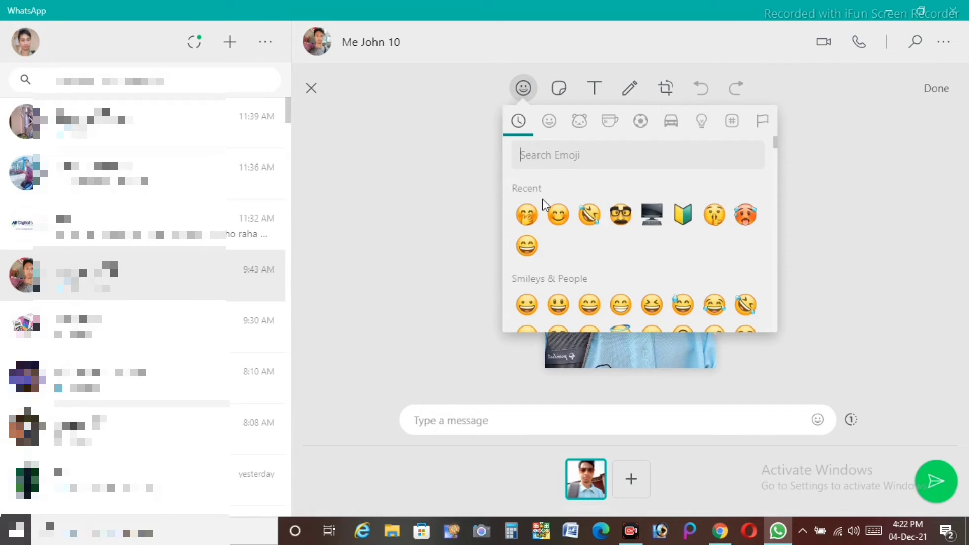
mouse_move(541, 220)
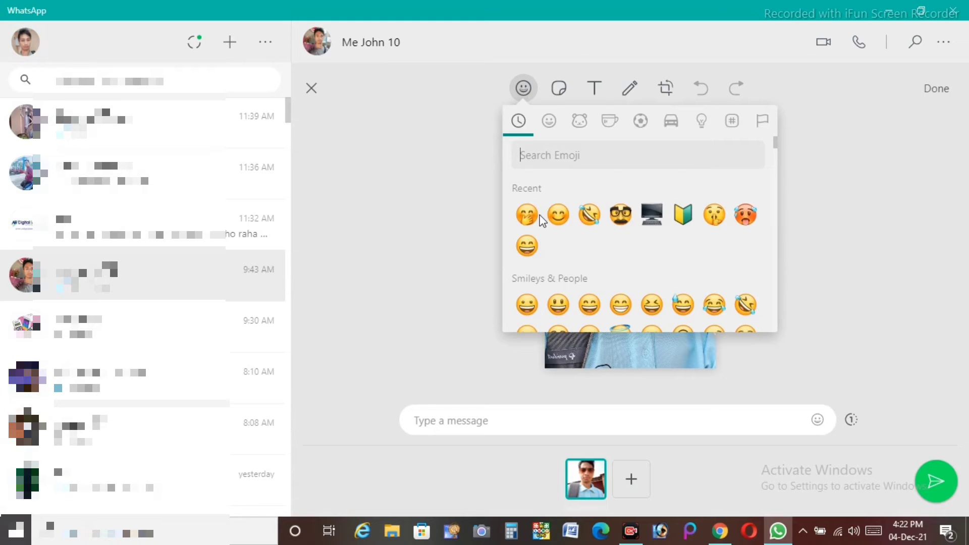
mouse_move(530, 217)
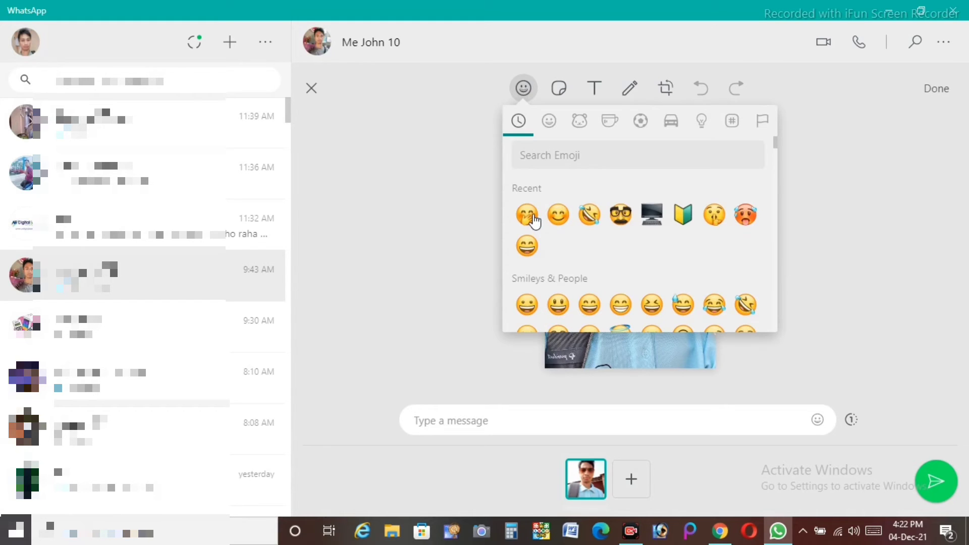
click(527, 215)
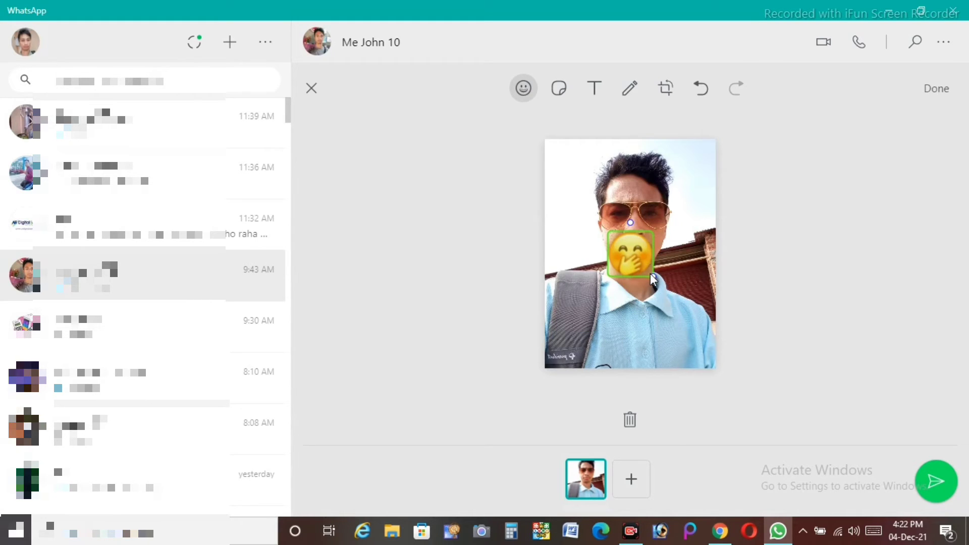
drag(650, 279, 701, 325)
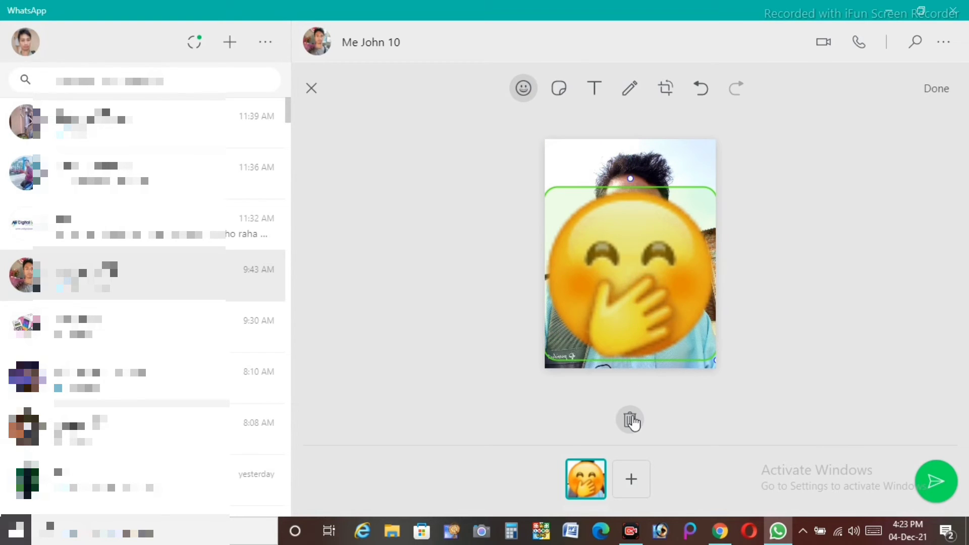
- Delete the hand-over-mouth sticker and add a grinning emoji sticker instead
click(630, 420)
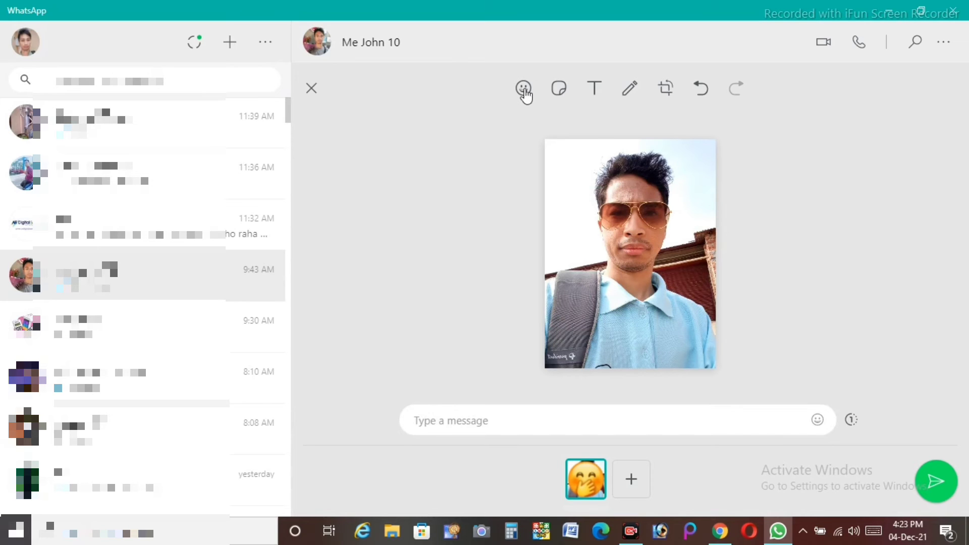
click(523, 88)
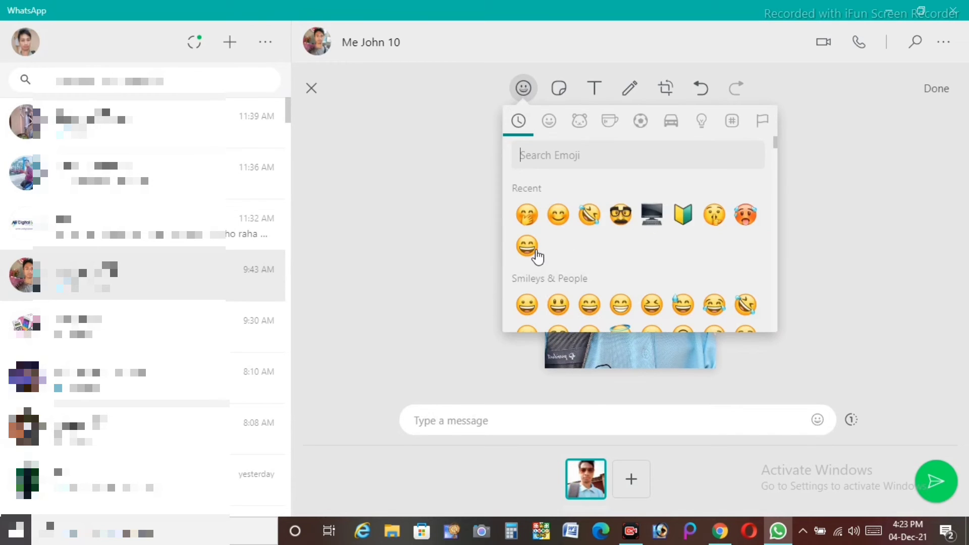
click(526, 245)
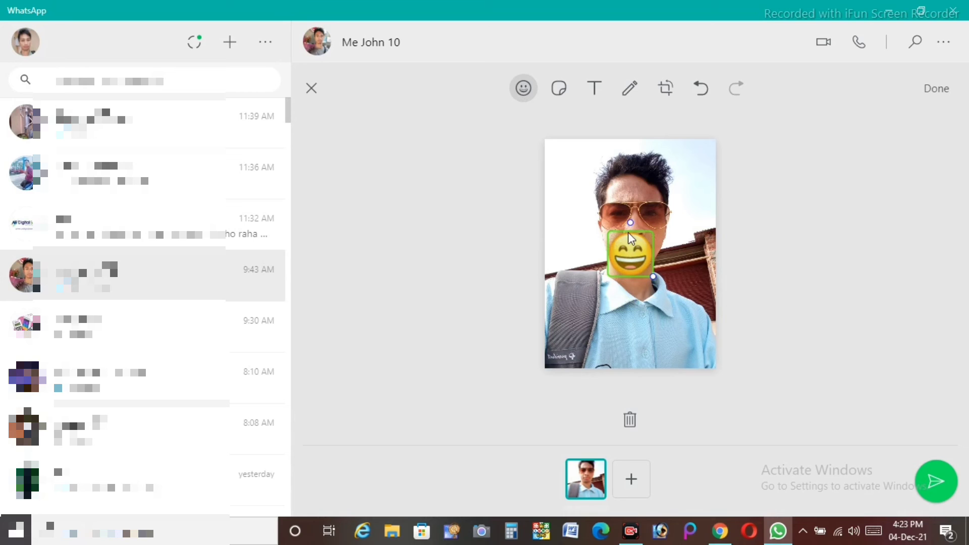
- Move the grinning emoji onto the face and enlarge it to cover it
drag(629, 256, 630, 223)
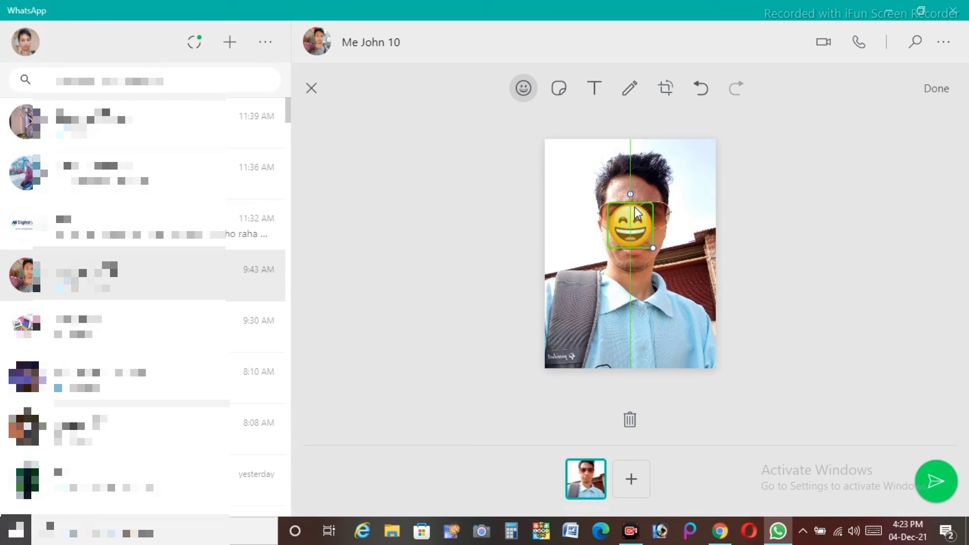
drag(651, 249, 658, 242)
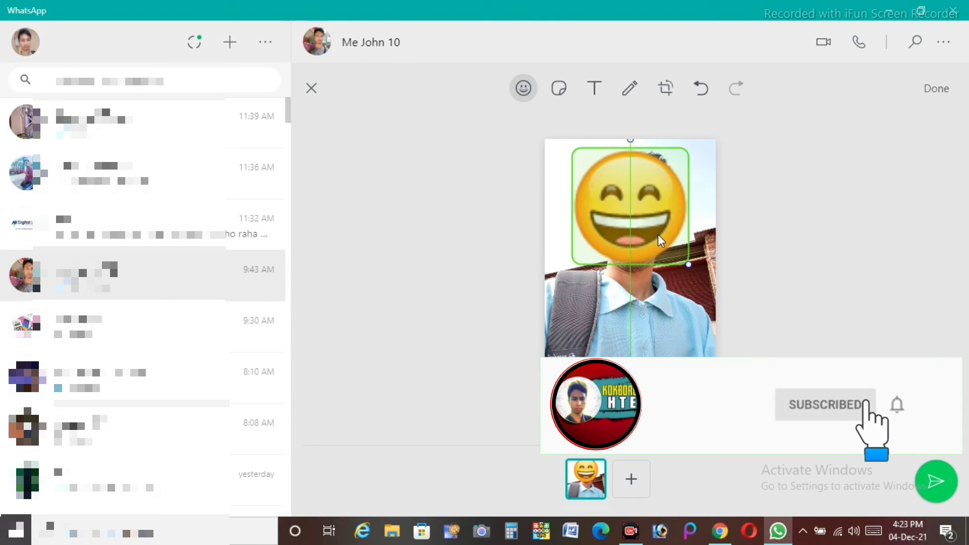
click(896, 404)
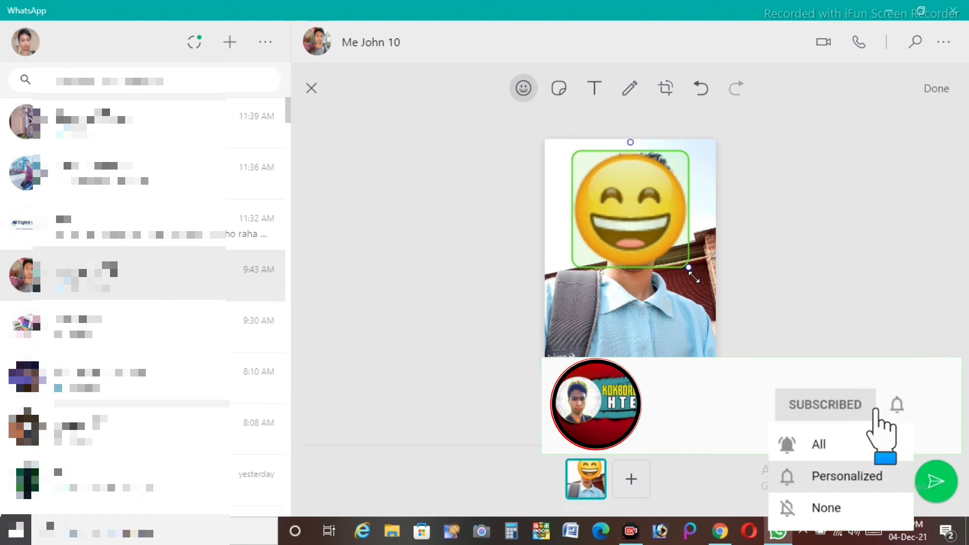